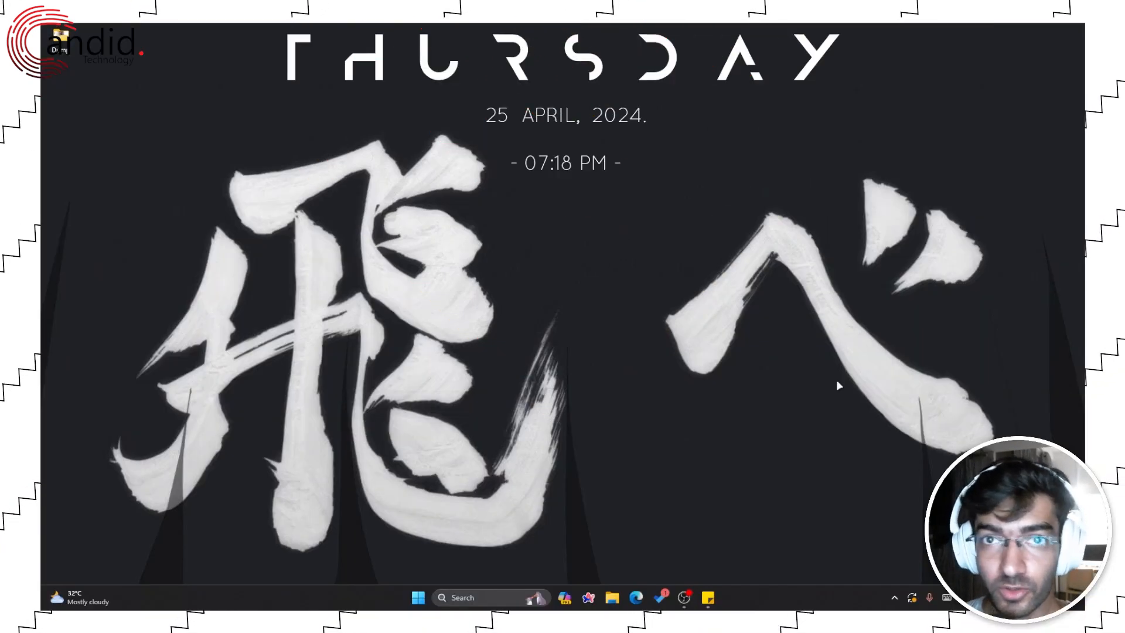
Search the Start menu for 'window' and launch Windows Security from the results.
click(417, 596)
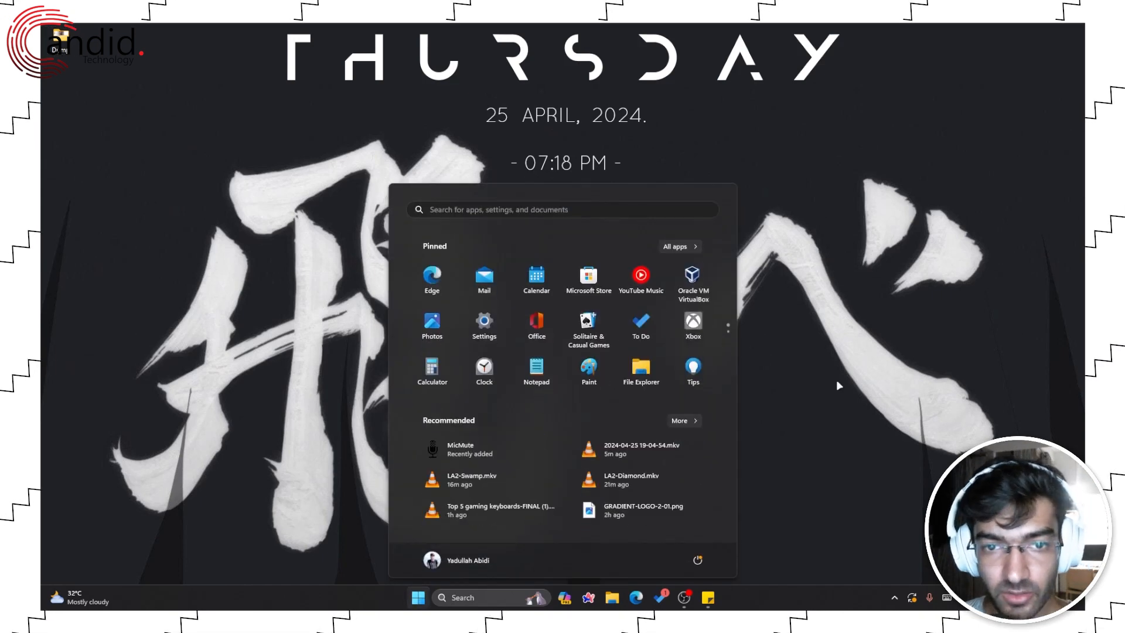
text(window)
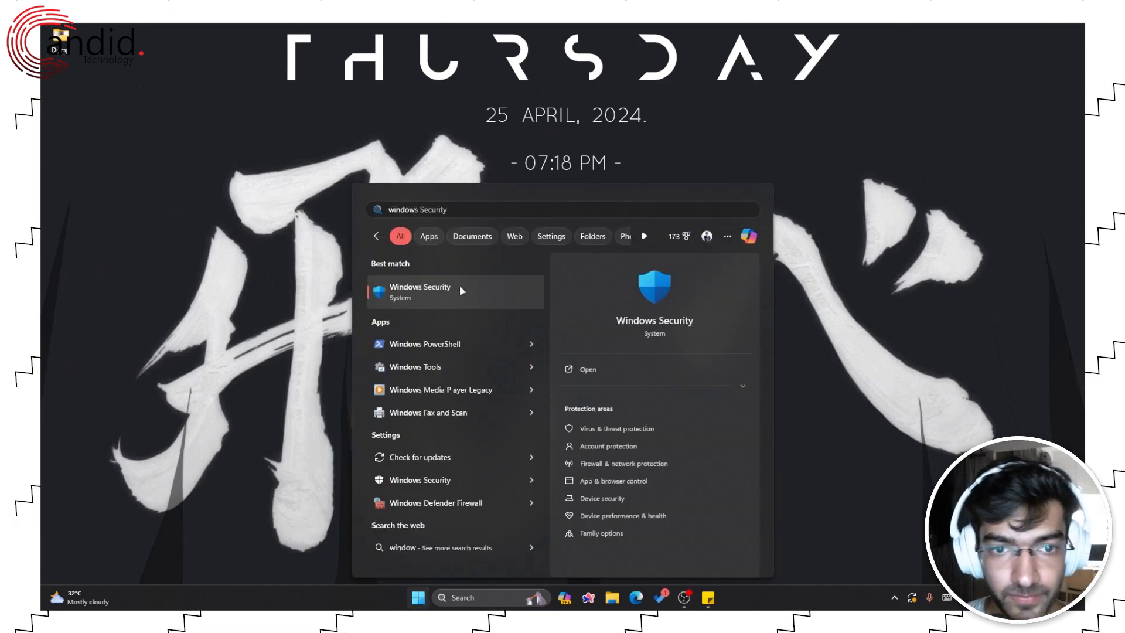
click(420, 292)
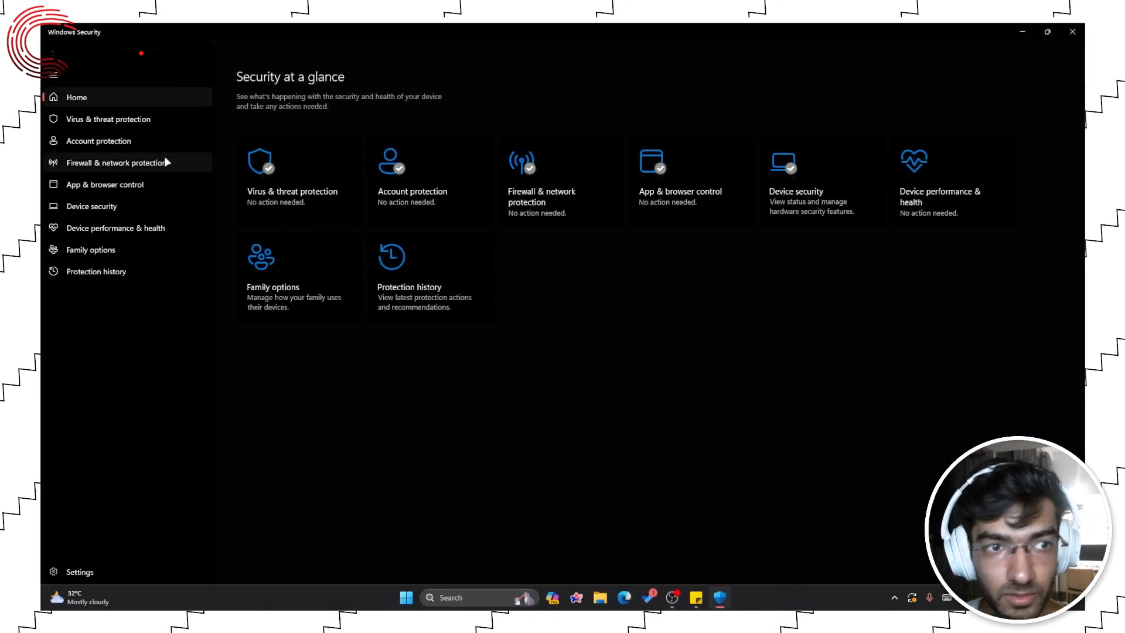
Go to Virus & threat protection and its Manage settings page.
click(108, 119)
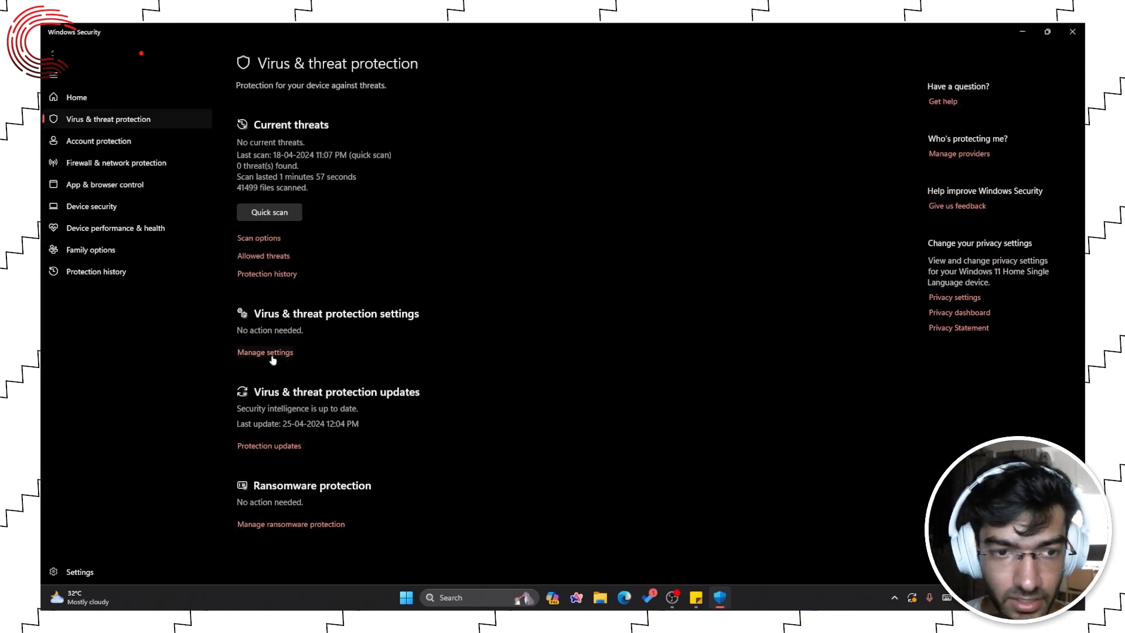
mouse_move(302, 362)
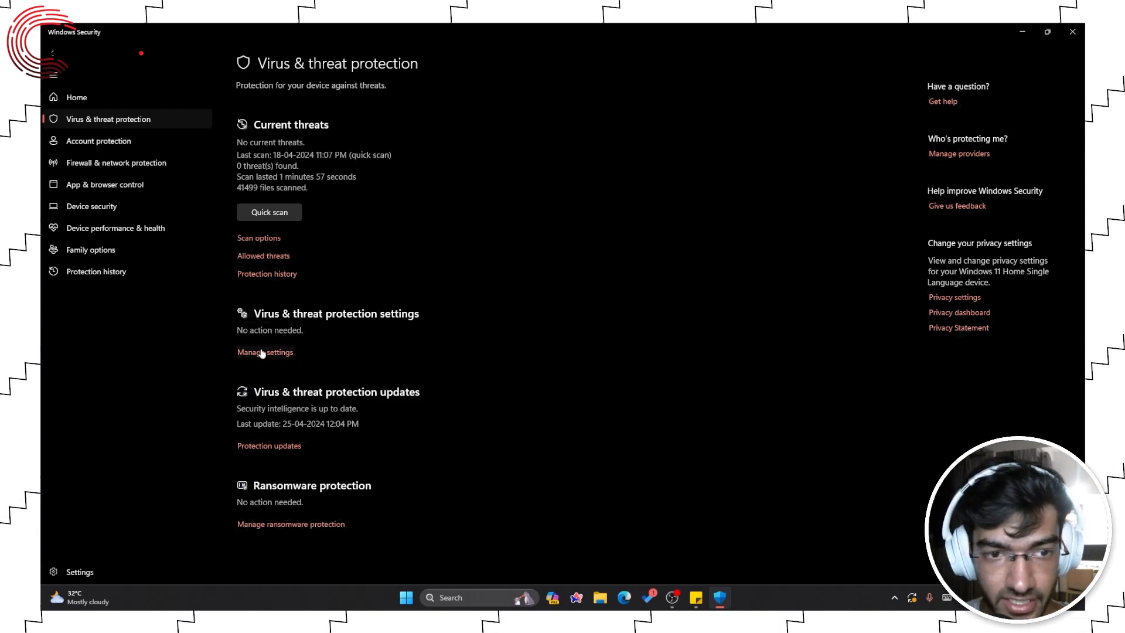
click(264, 353)
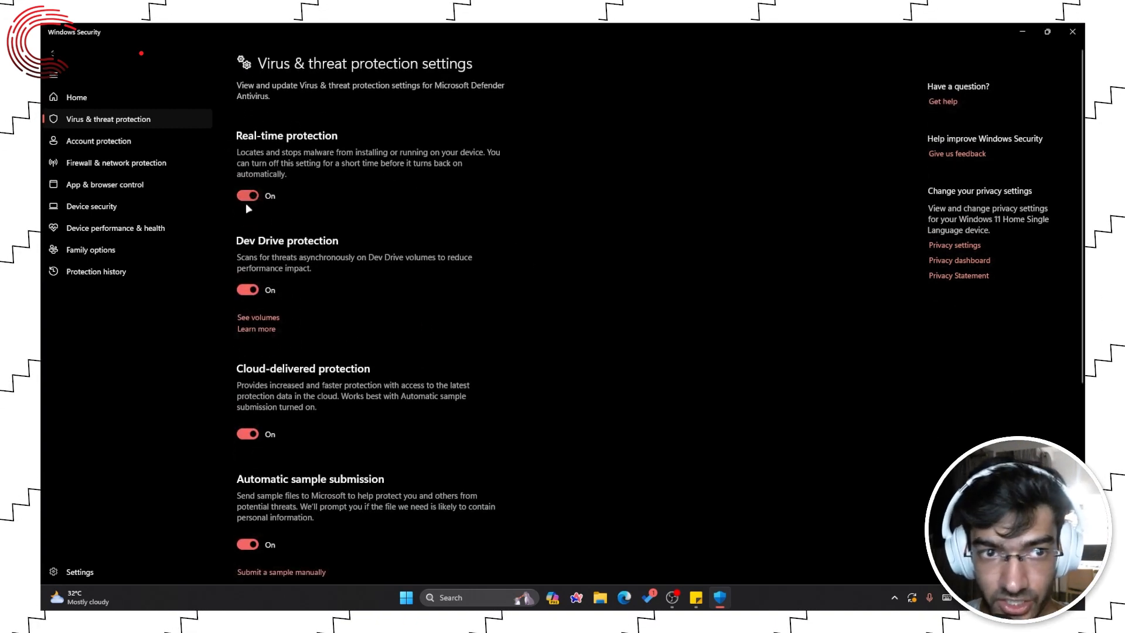
mouse_move(551, 216)
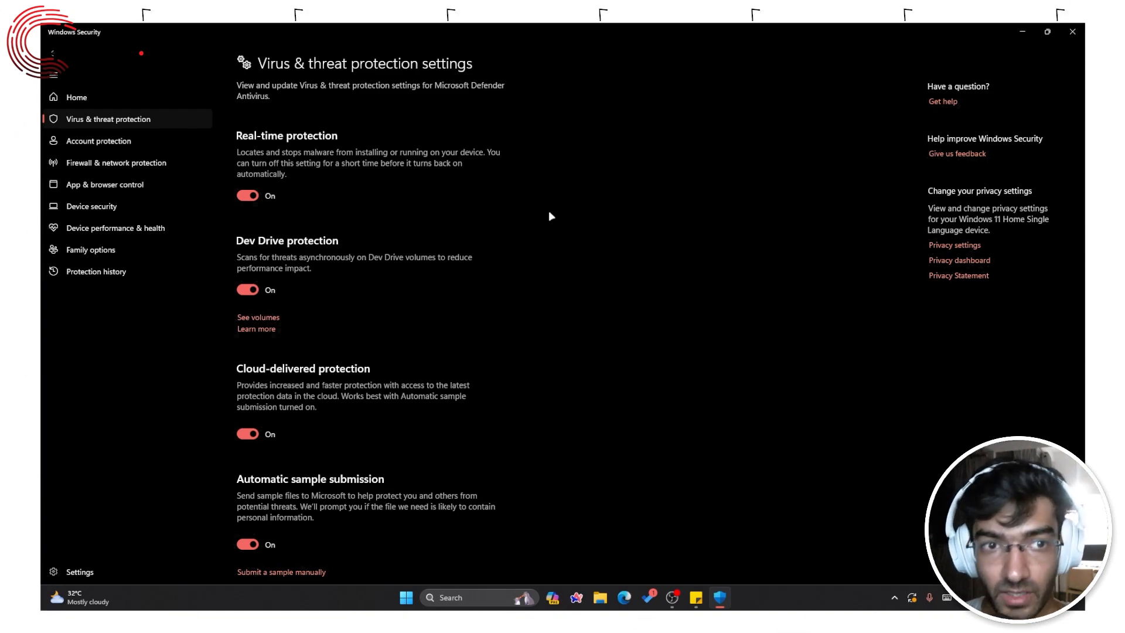
scroll(down, 3)
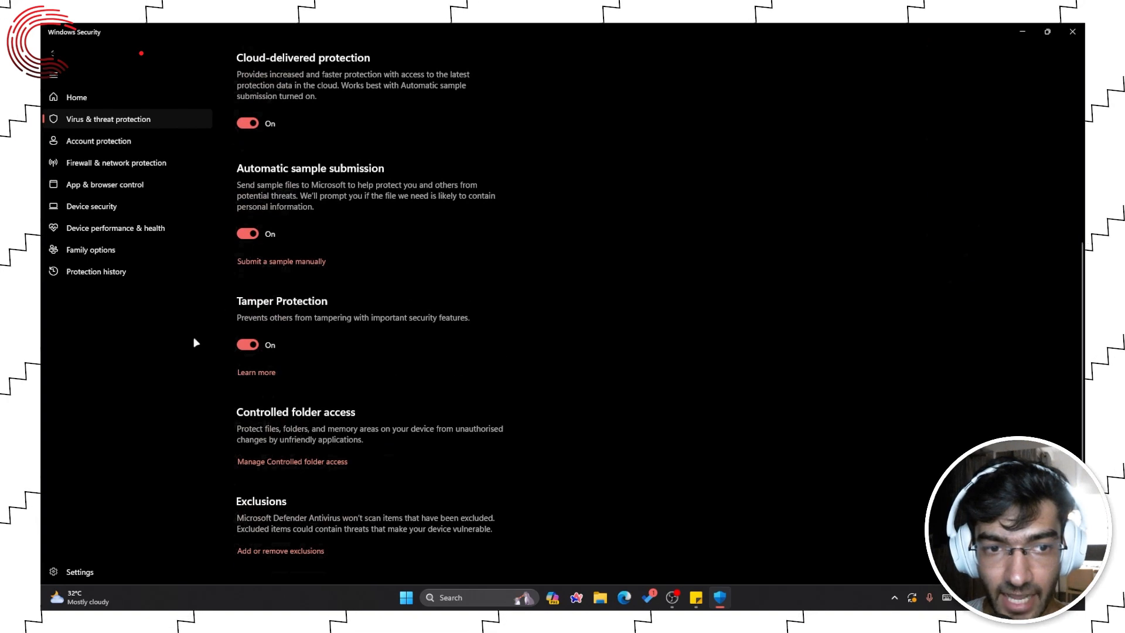
click(247, 345)
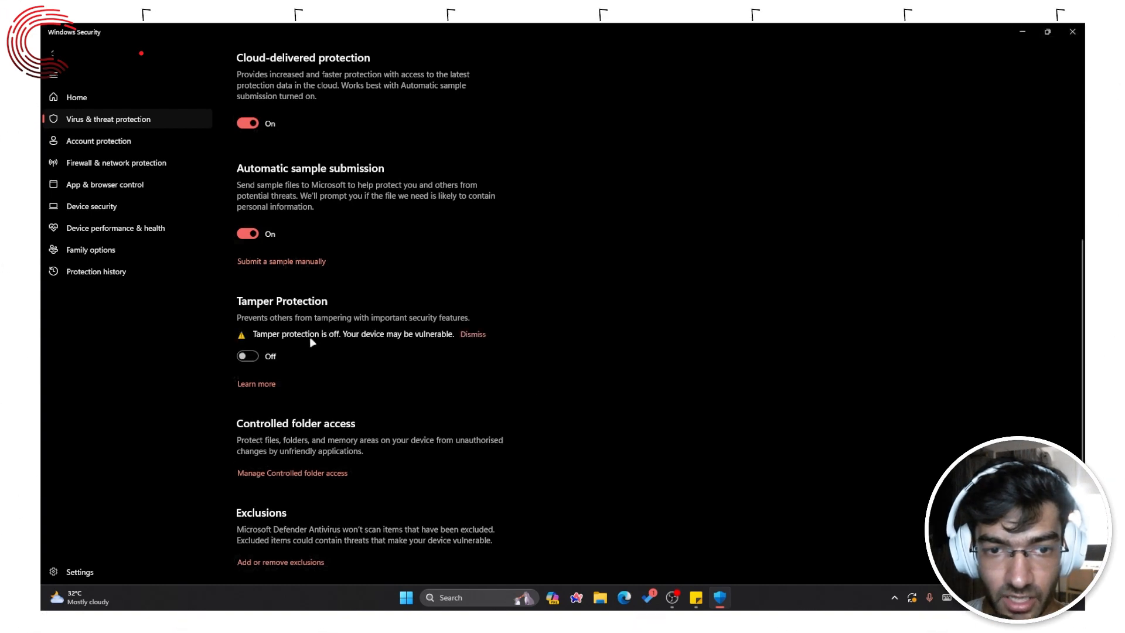
mouse_move(368, 342)
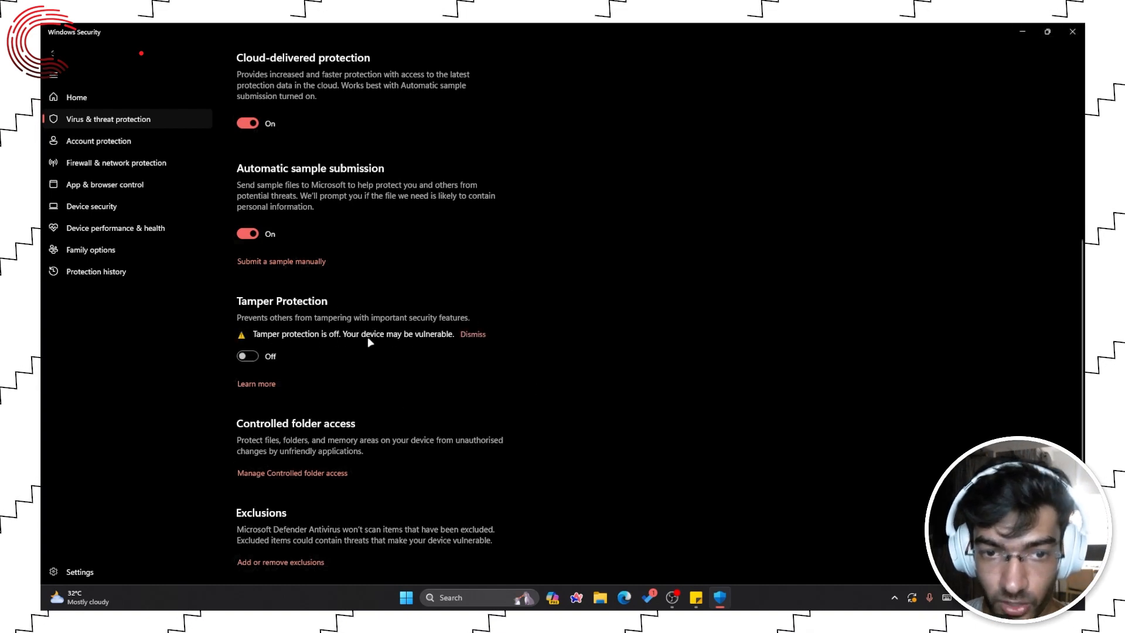
click(473, 334)
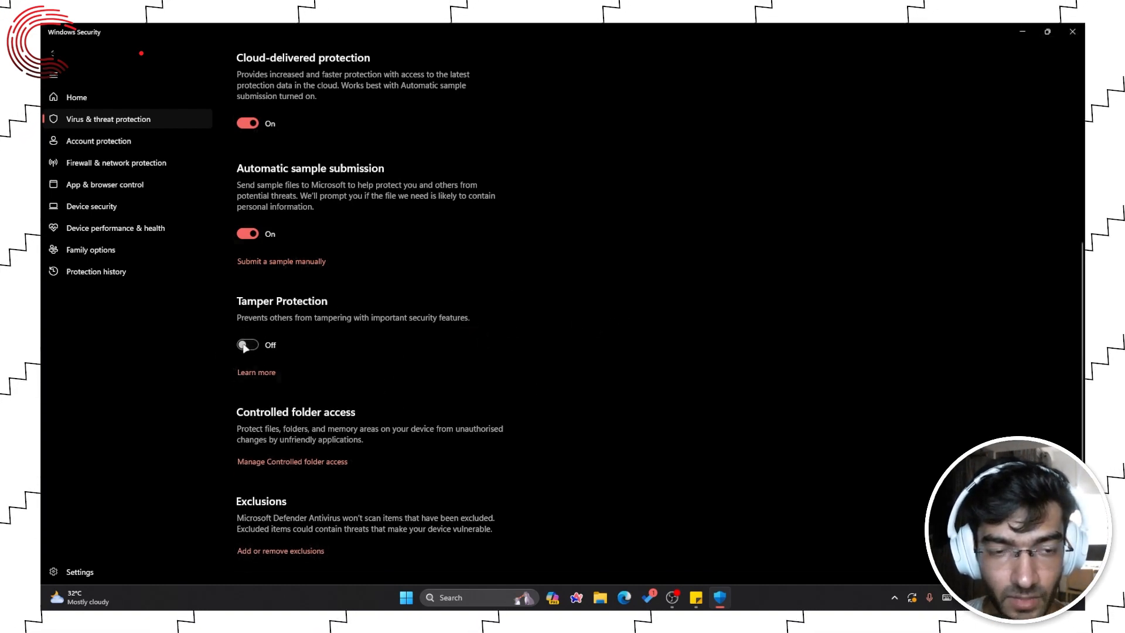
click(247, 345)
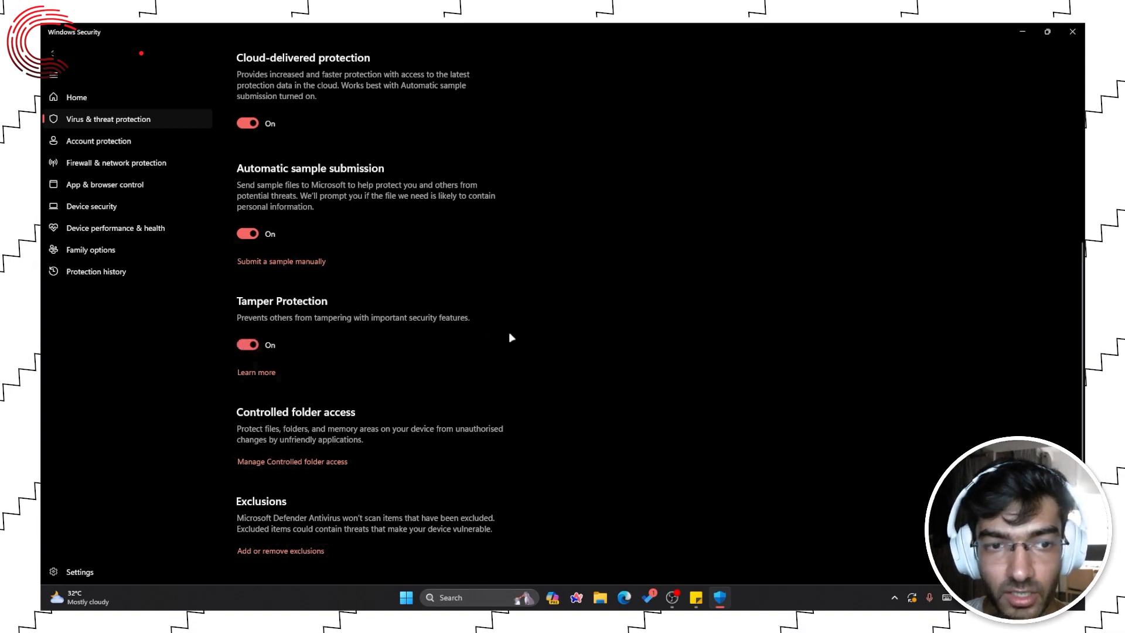
mouse_move(449, 337)
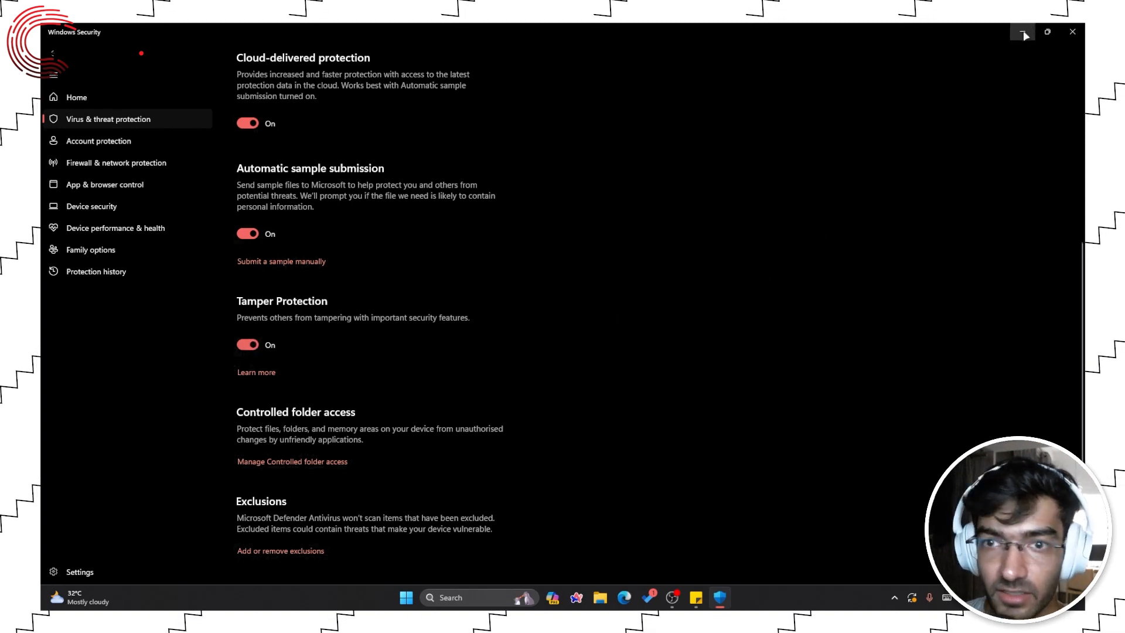
Minimize Windows Security and bring up the Run dialog to launch regedit.
click(1021, 33)
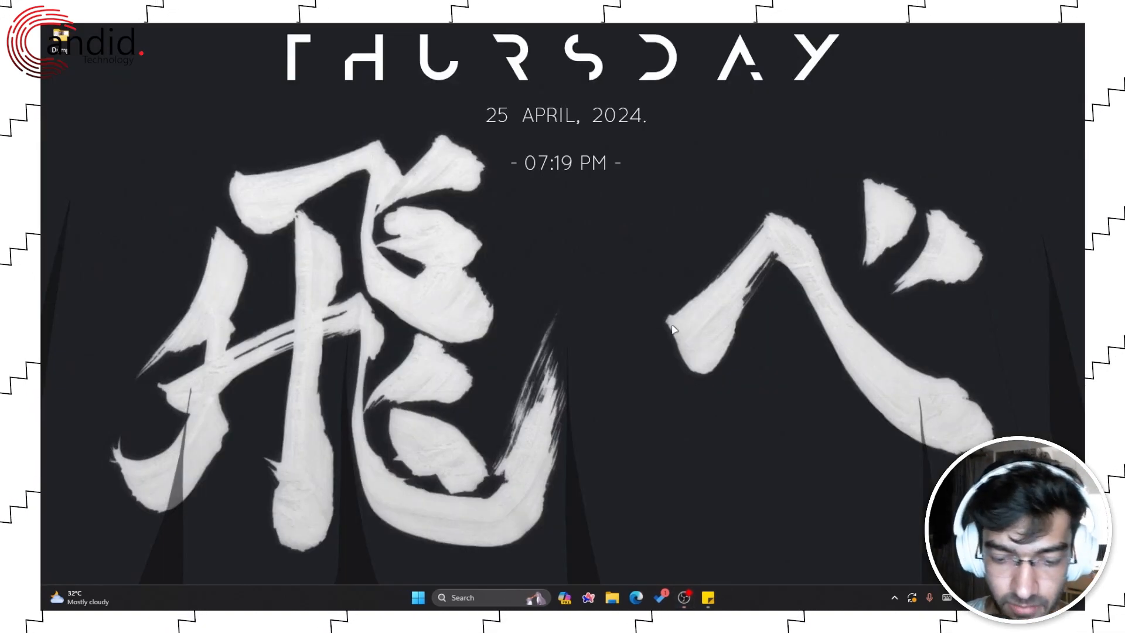
key(Win+r)
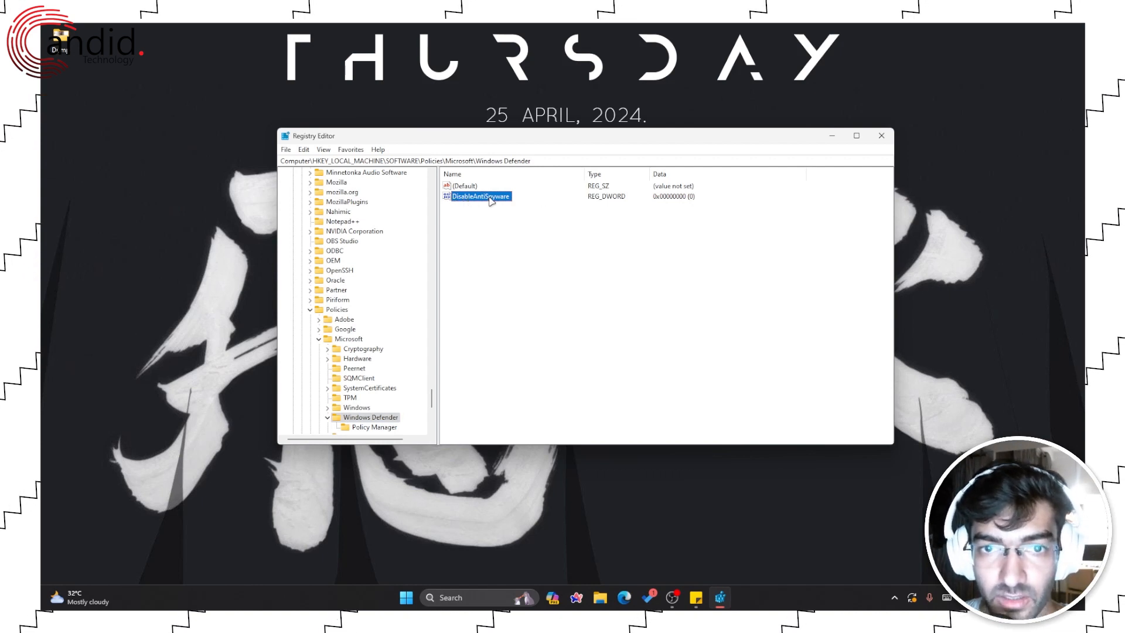
Confirm the DisableAntiSpyware value data at 0 and close Registry Editor.
double_click(479, 196)
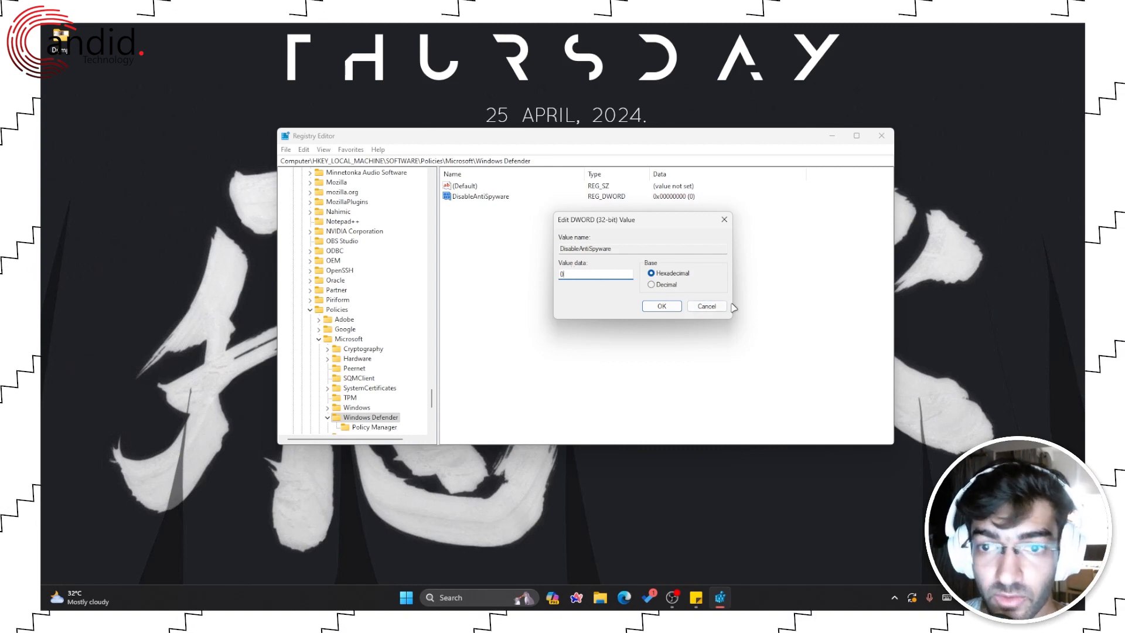
click(659, 306)
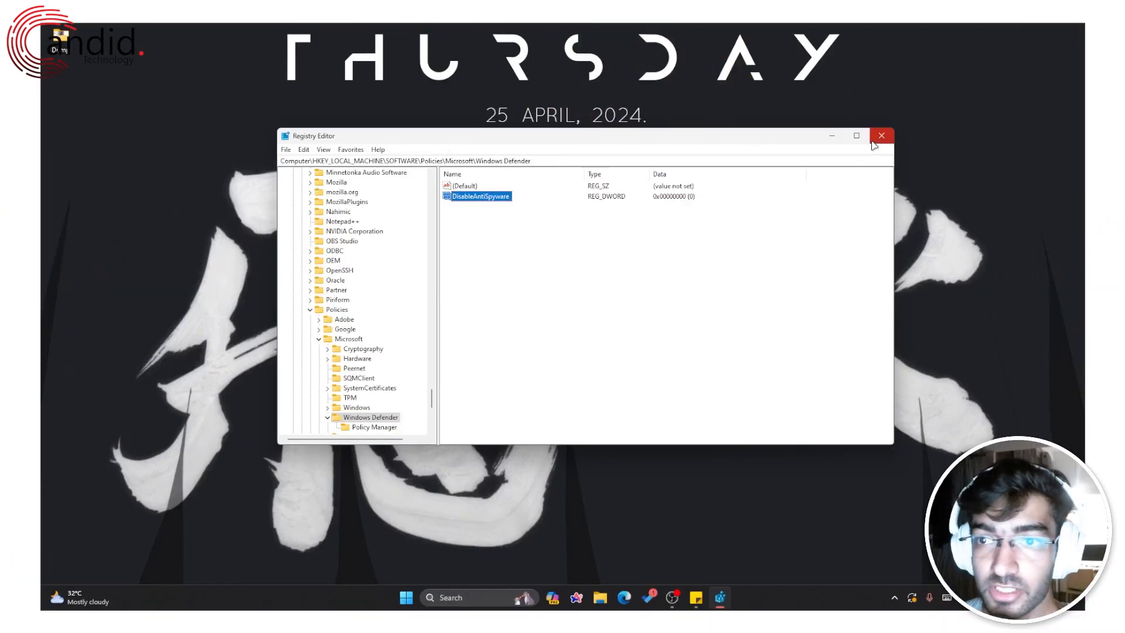
click(881, 135)
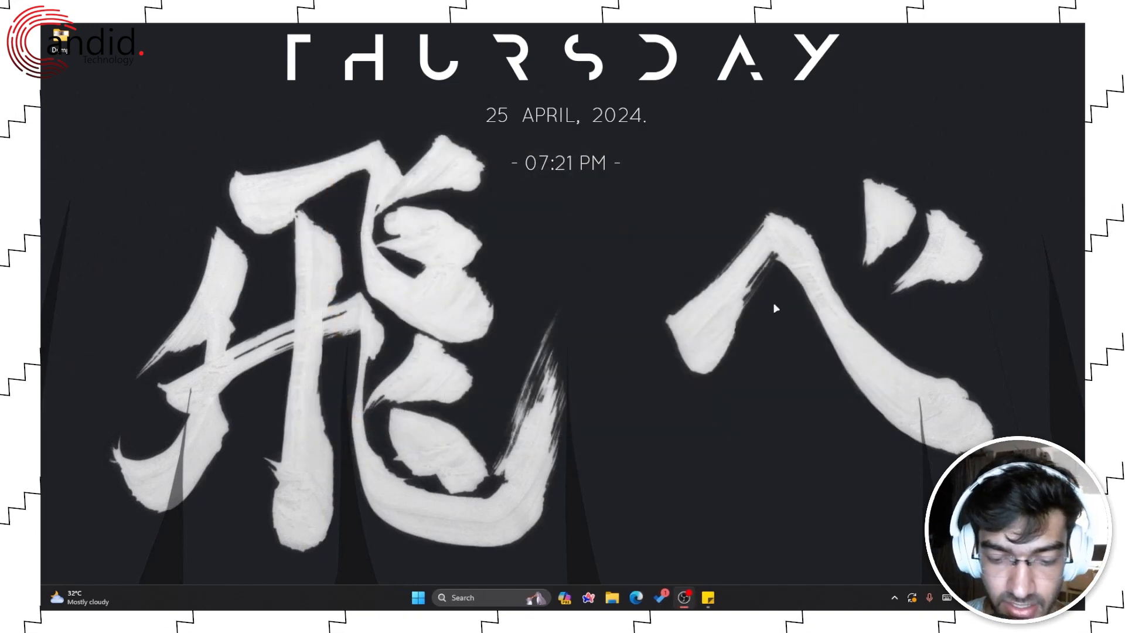
Search the Start menu for 'comm' and launch Command Prompt from the results.
click(417, 596)
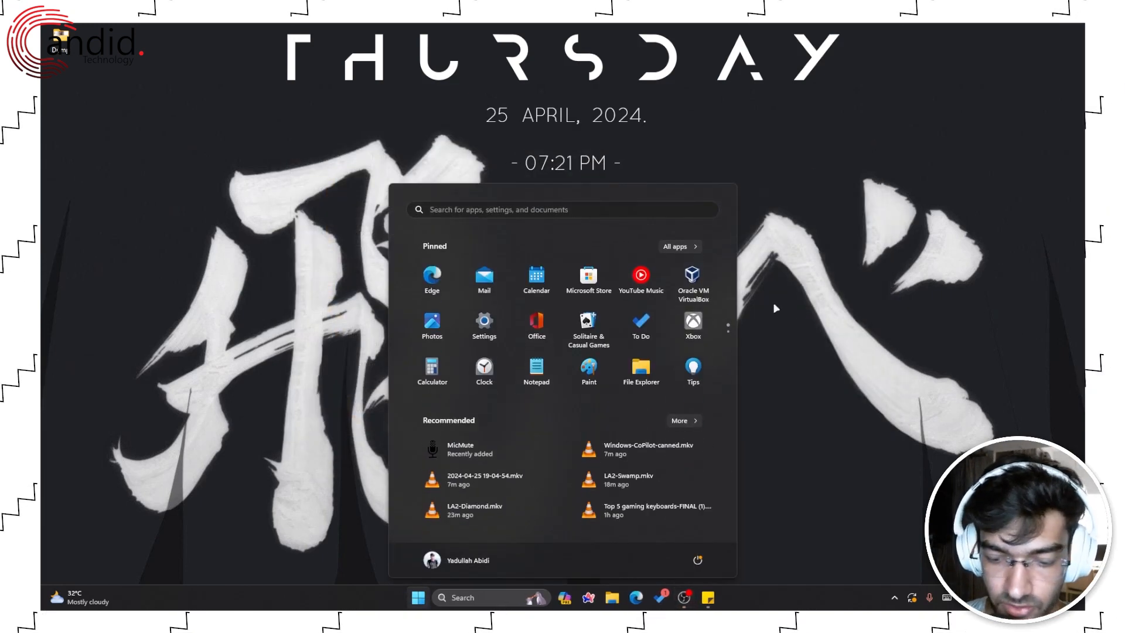
text(comm)
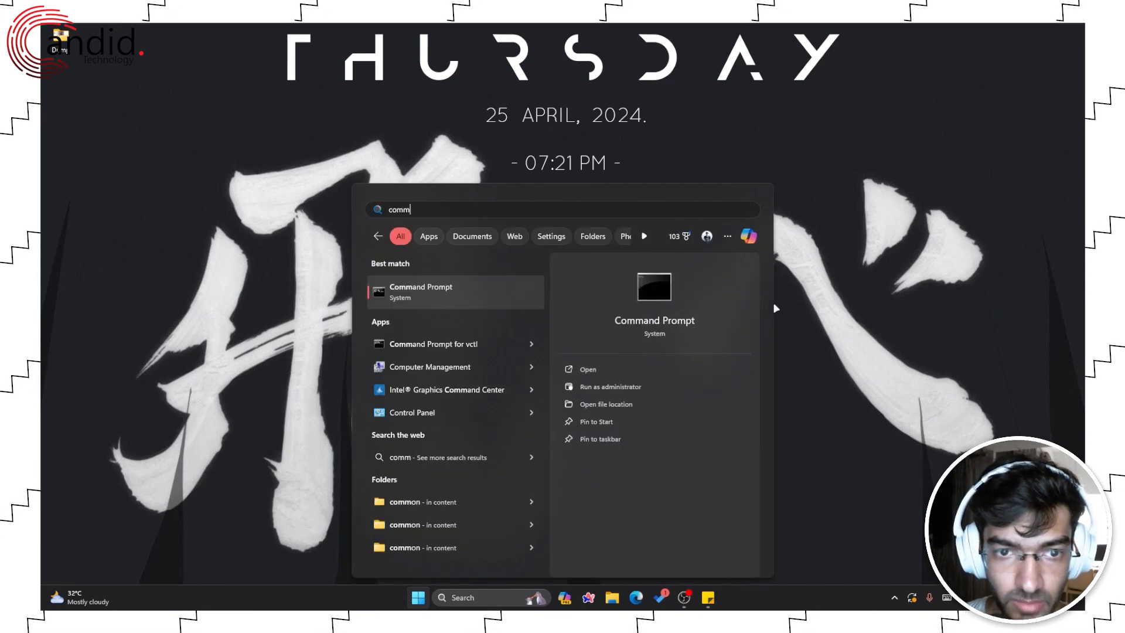
click(421, 292)
text(HKEY_LOCAL_MACHINE\SOFTWARE\Policies\Microsoft\Windows Defender" /v DisableAntiSpywar)
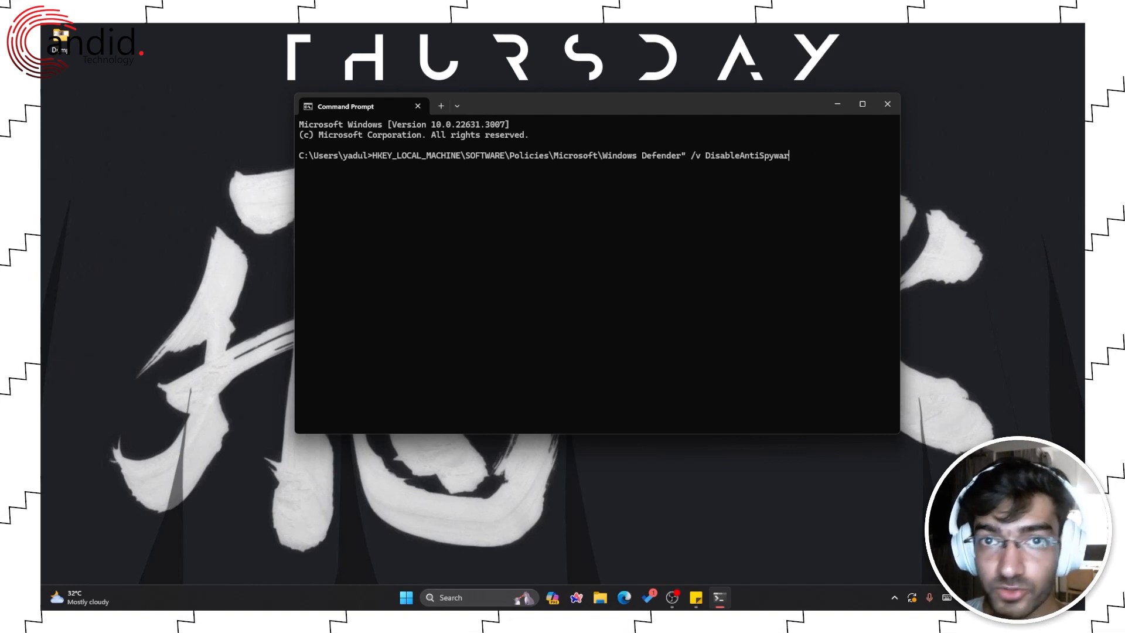
Erase part of the reg add command targeting the Windows Defender policies key.
key(Backspace)
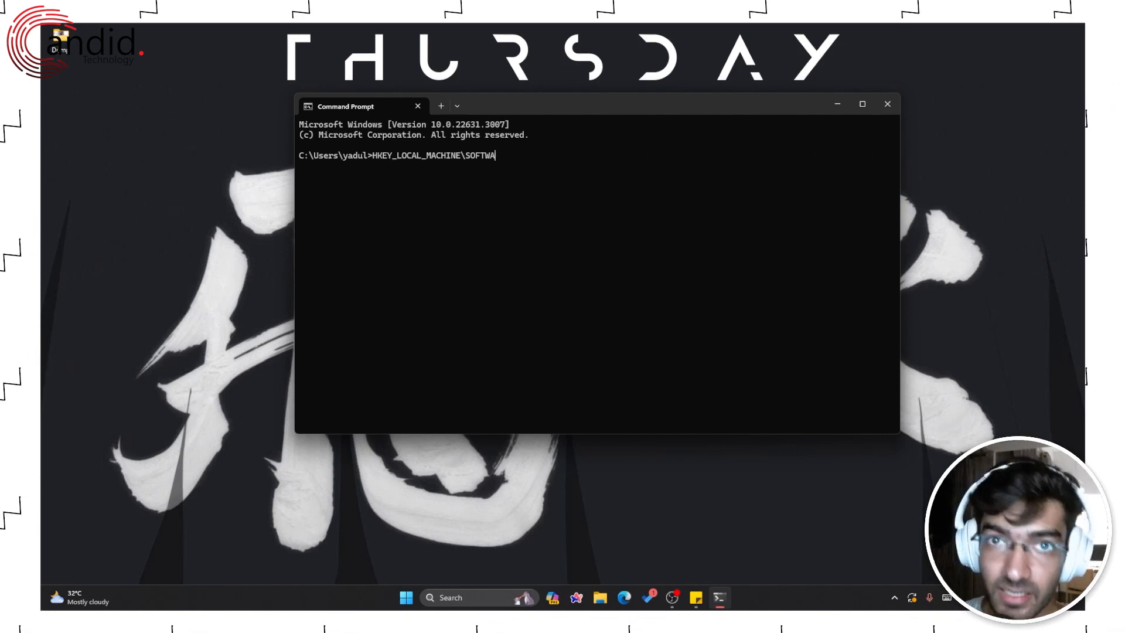